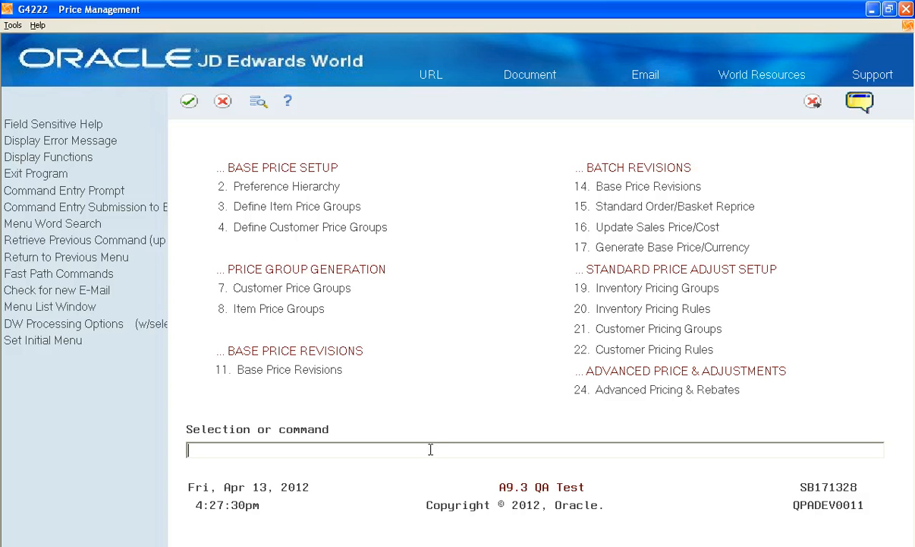
{"action": "mouse_move", "coordinate": [539, 424]}
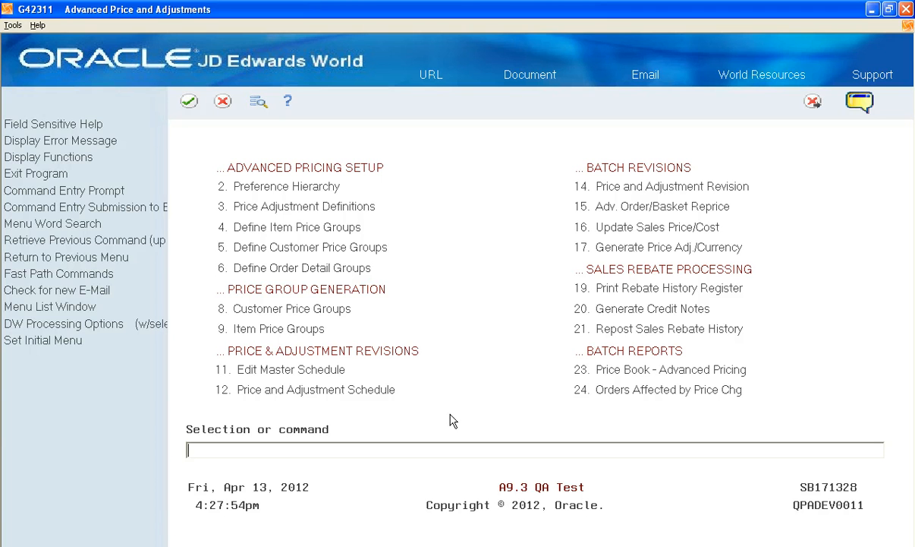
{"action": "mouse_move", "coordinate": [471, 417]}
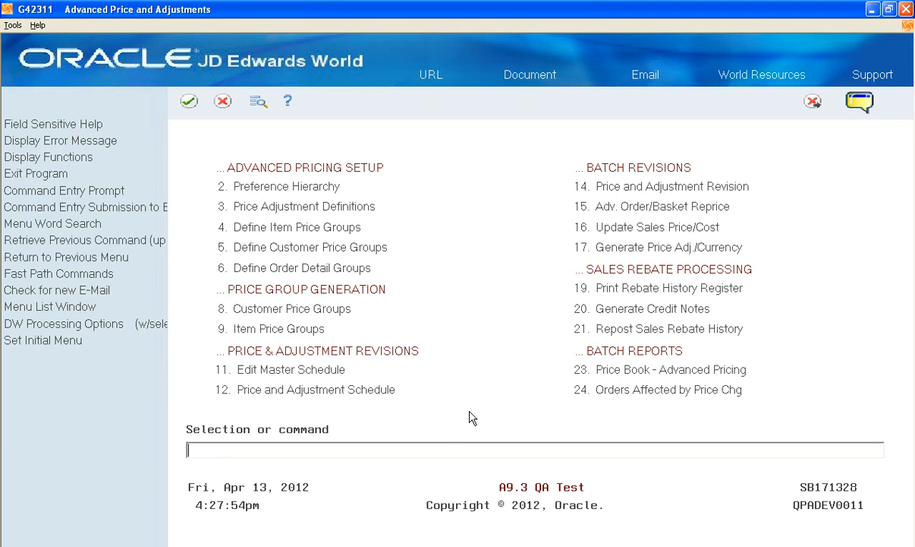
{"action": "mouse_move", "coordinate": [537, 431]}
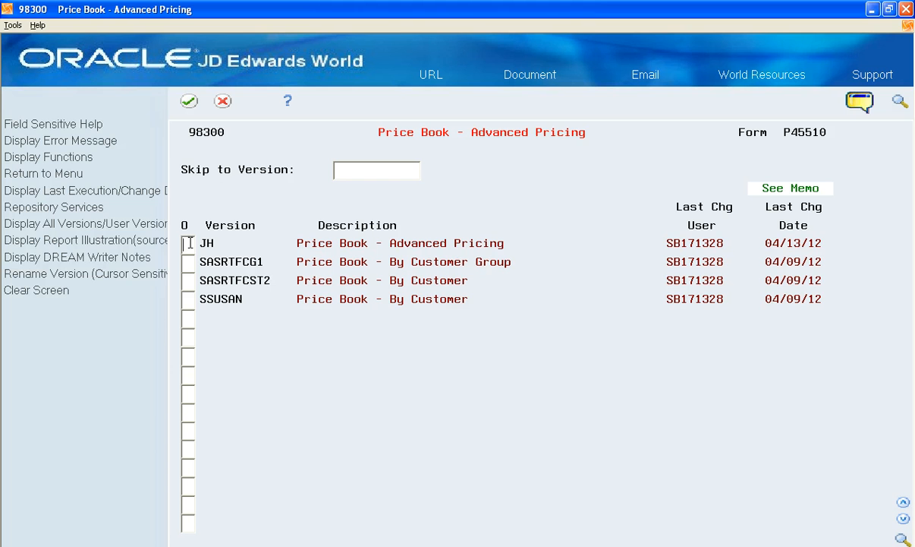
Step: Choose option 2 beside Price Book version JH to work with it
{"action": "type", "text": "2"}
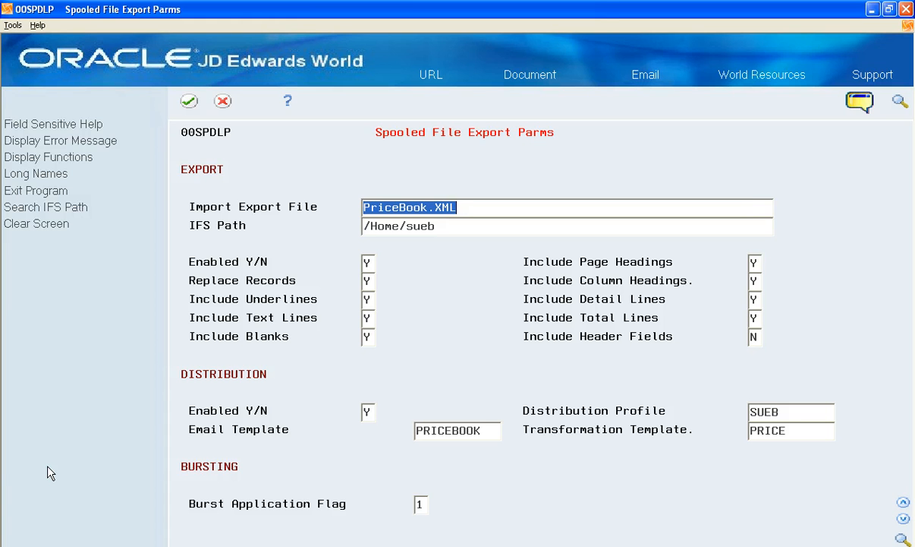
{"action": "mouse_move", "coordinate": [166, 475]}
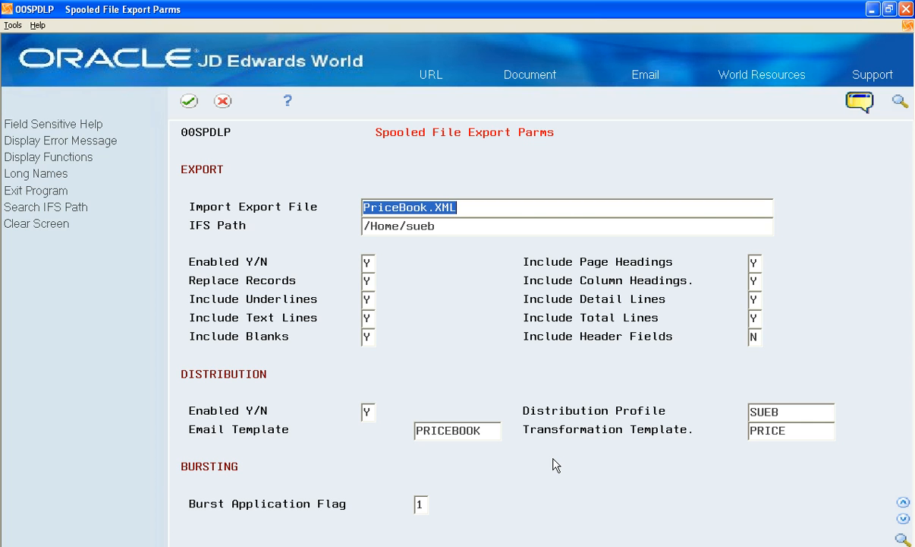
{"action": "mouse_move", "coordinate": [544, 461]}
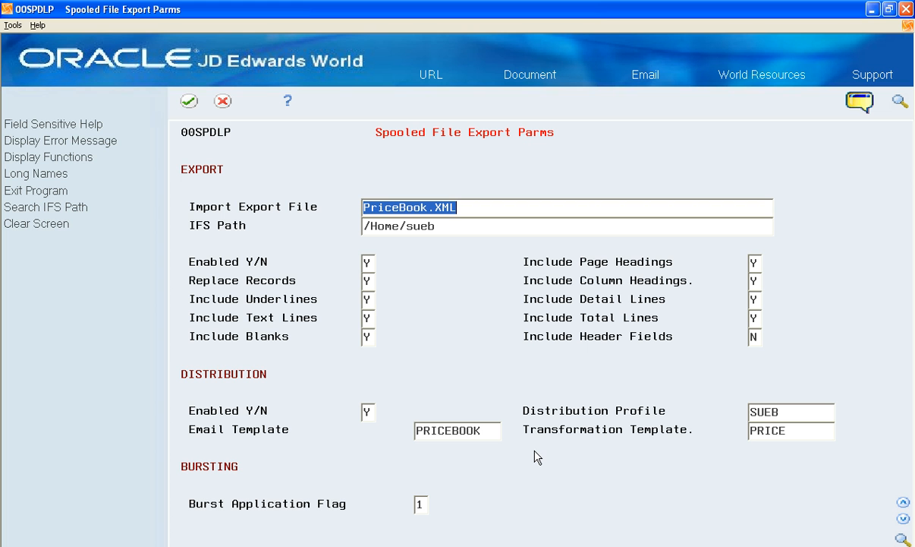
{"action": "mouse_move", "coordinate": [39, 543]}
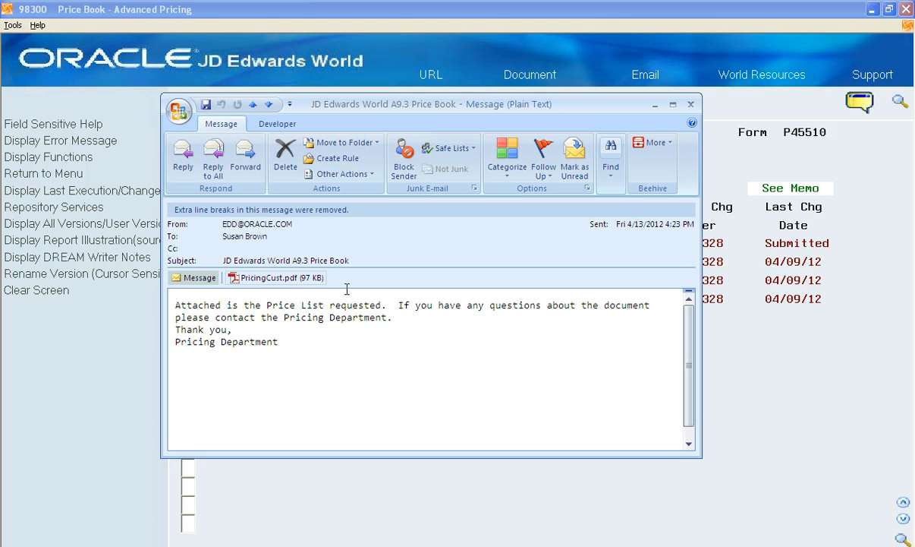
{"action": "mouse_move", "coordinate": [224, 241]}
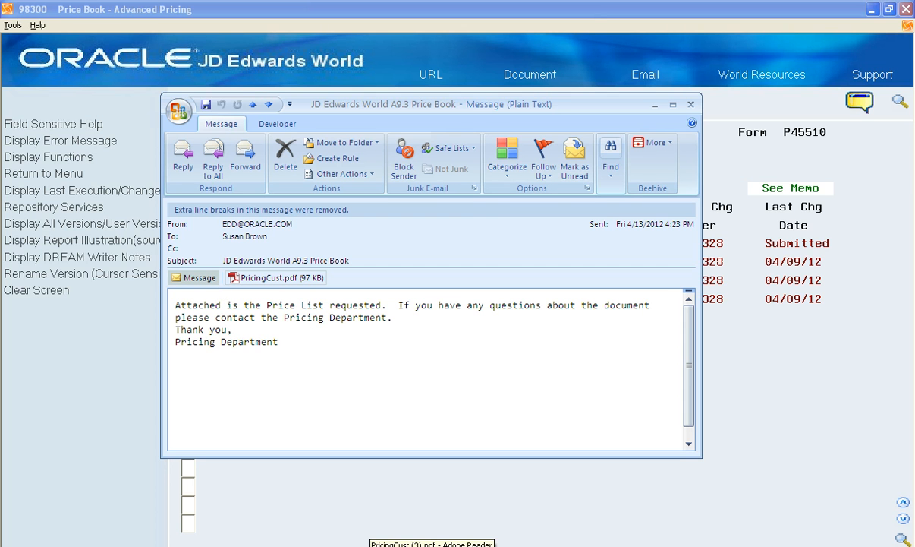
Step: Open the PricingCust.pdf attachment from the JD Edwards World A9.3 Price Book email
{"action": "left_click", "coordinate": [432, 542]}
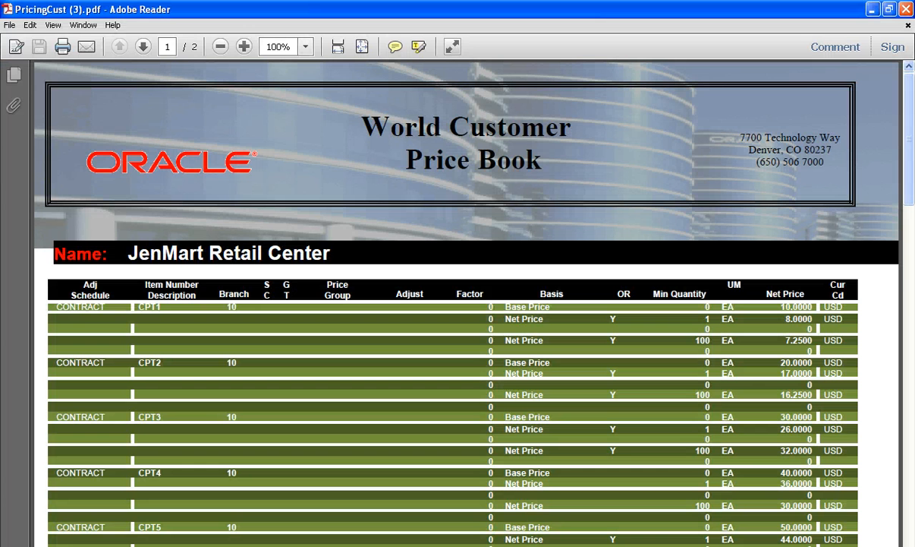